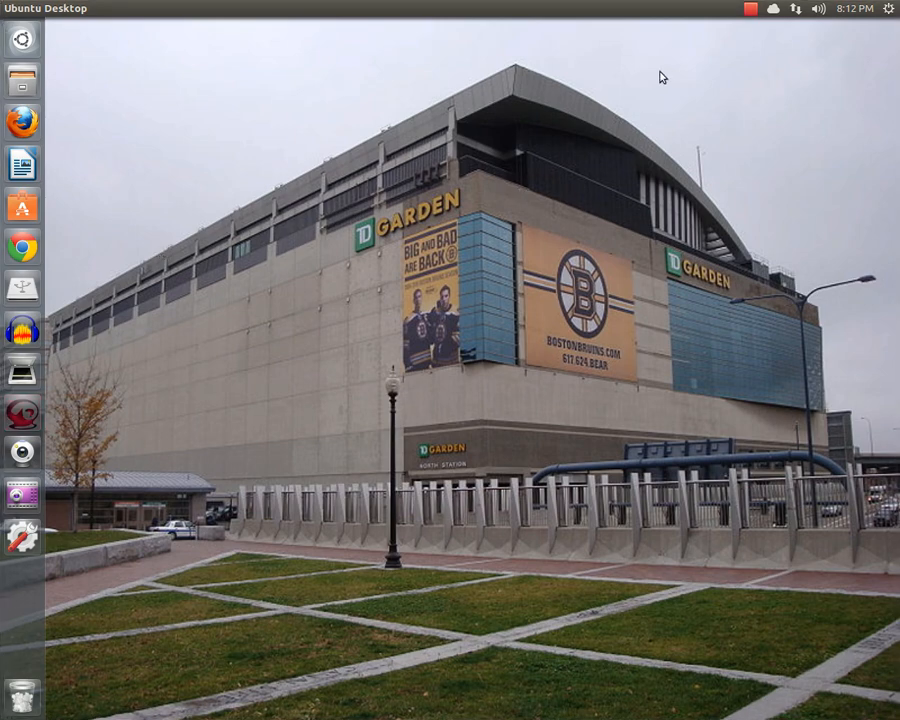
Step: Start a new blank Writer document (Untitled 1) with the cursor at the top of the page
{"action": "left_click", "coordinate": [752, 8]}
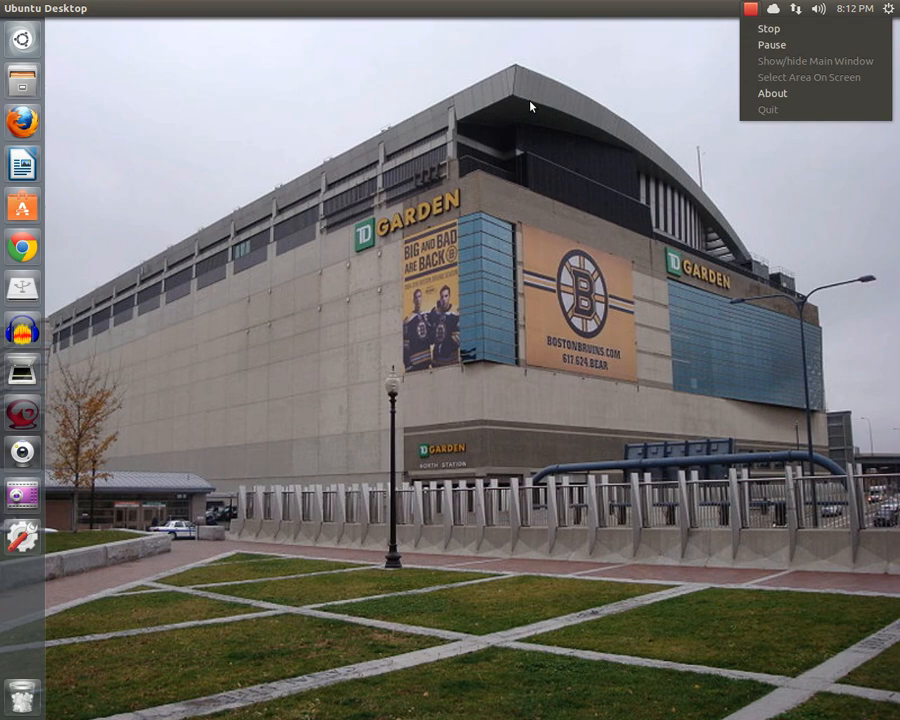
{"action": "left_click", "coordinate": [168, 192]}
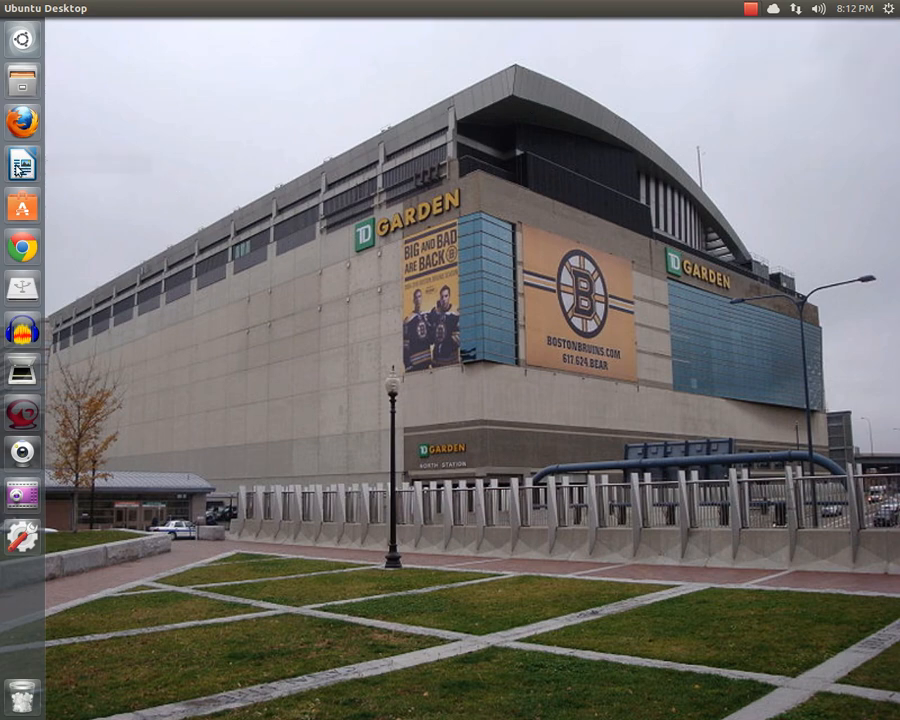
{"action": "left_click", "coordinate": [22, 162]}
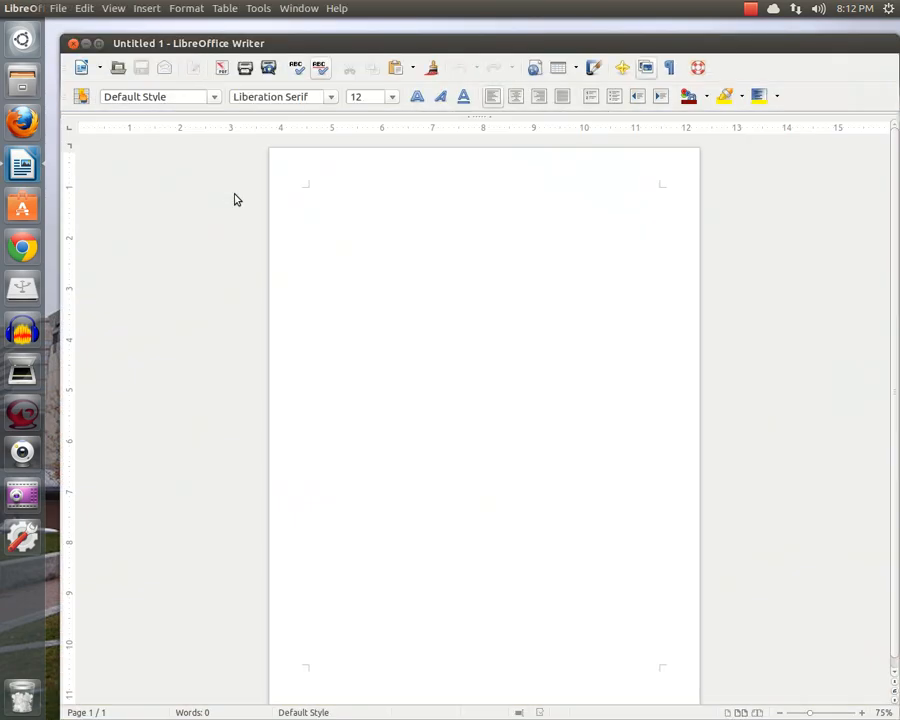
{"action": "left_click", "coordinate": [310, 192]}
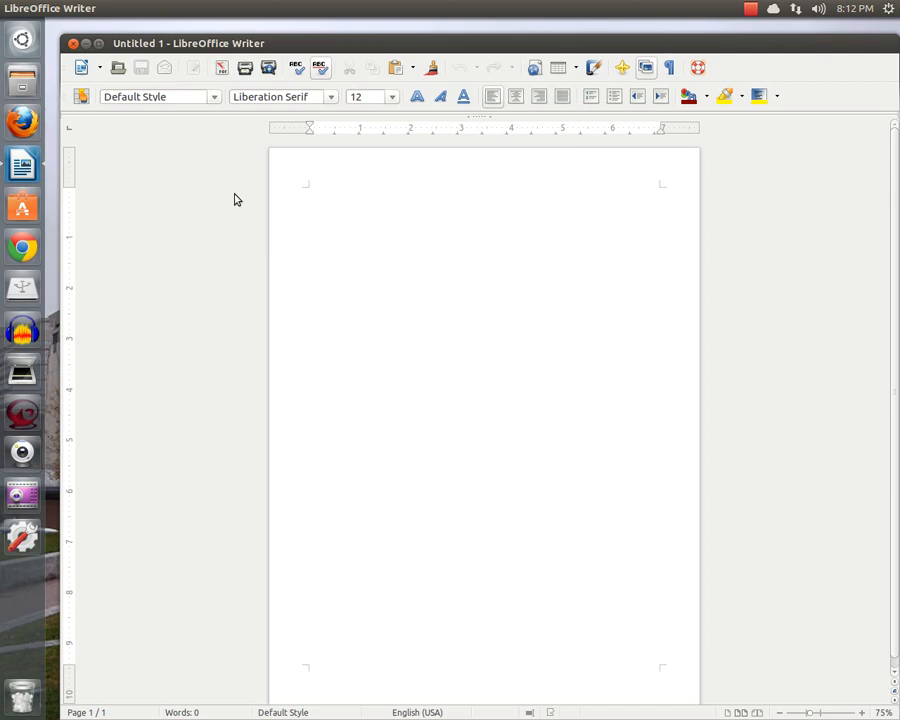
{"action": "left_click", "coordinate": [308, 190]}
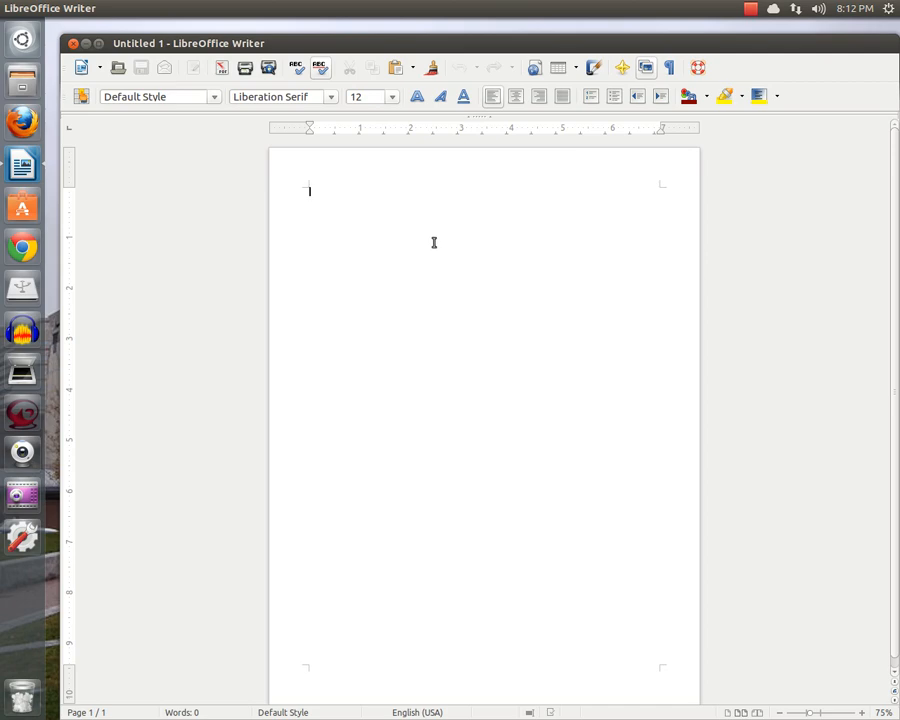
Step: Set the font size to 24 pt before typing
{"action": "left_click", "coordinate": [392, 96]}
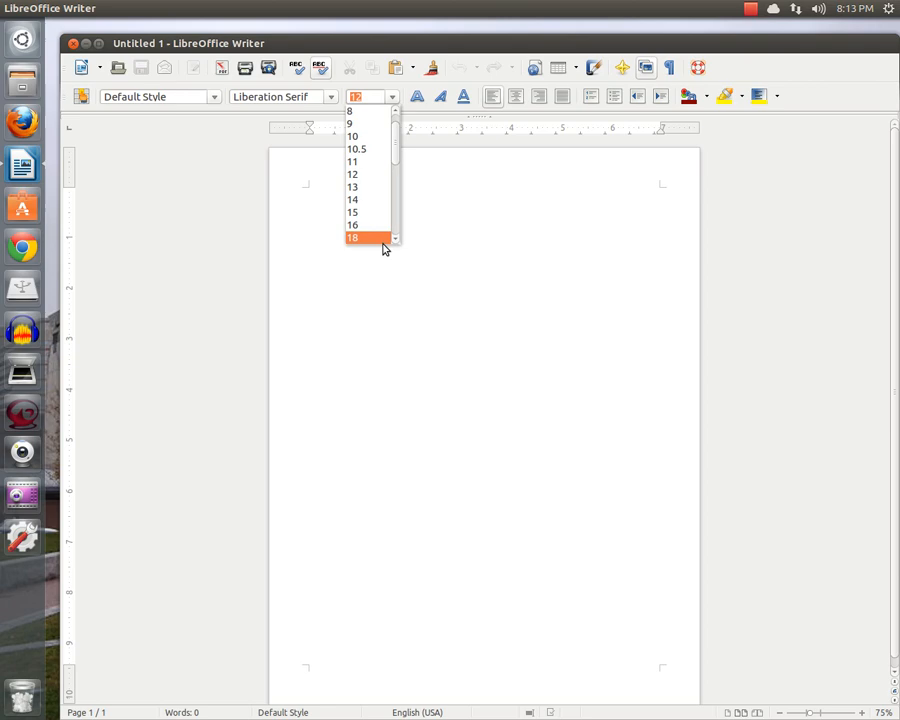
{"action": "left_click", "coordinate": [352, 238]}
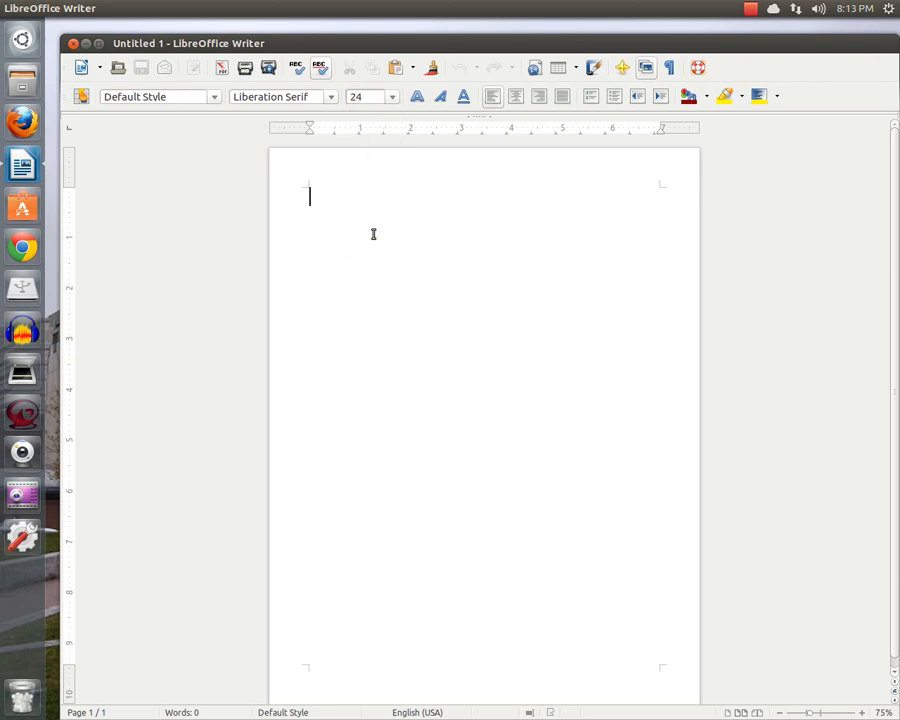
Step: Write 'Teachtopia TV is the best place to learn on youtube or any other channel.'
{"action": "type", "text": "Teachto"}
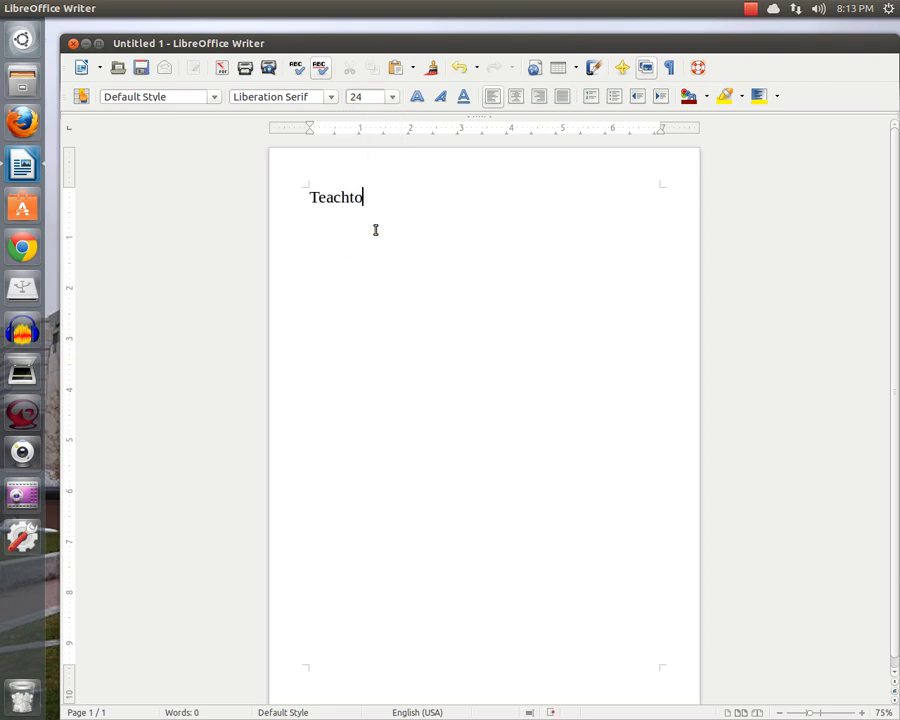
{"action": "type", "text": "pia TV is t"}
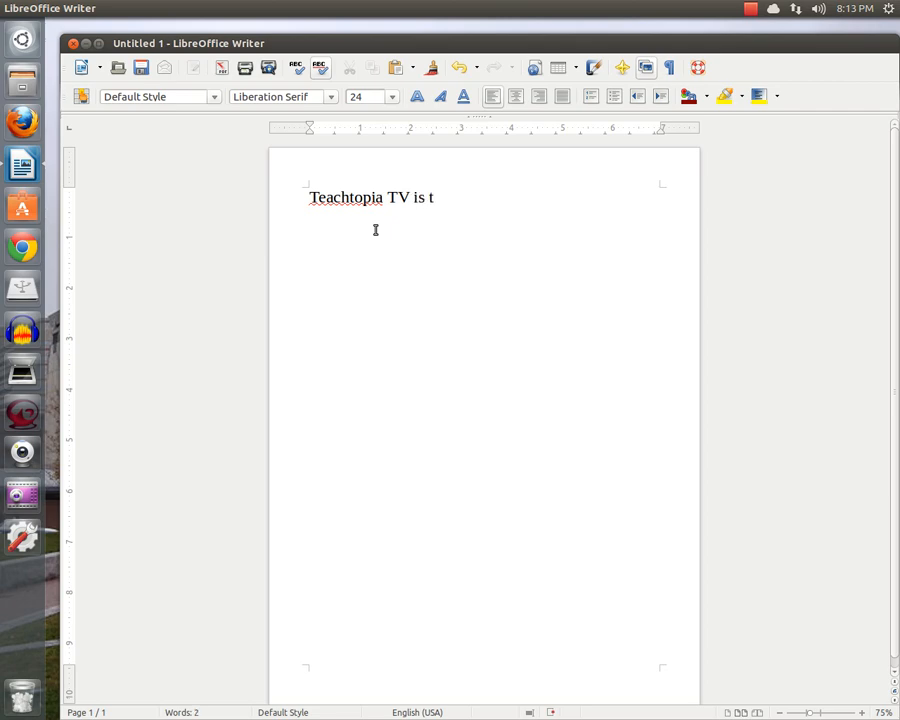
{"action": "type", "text": "he best pl"}
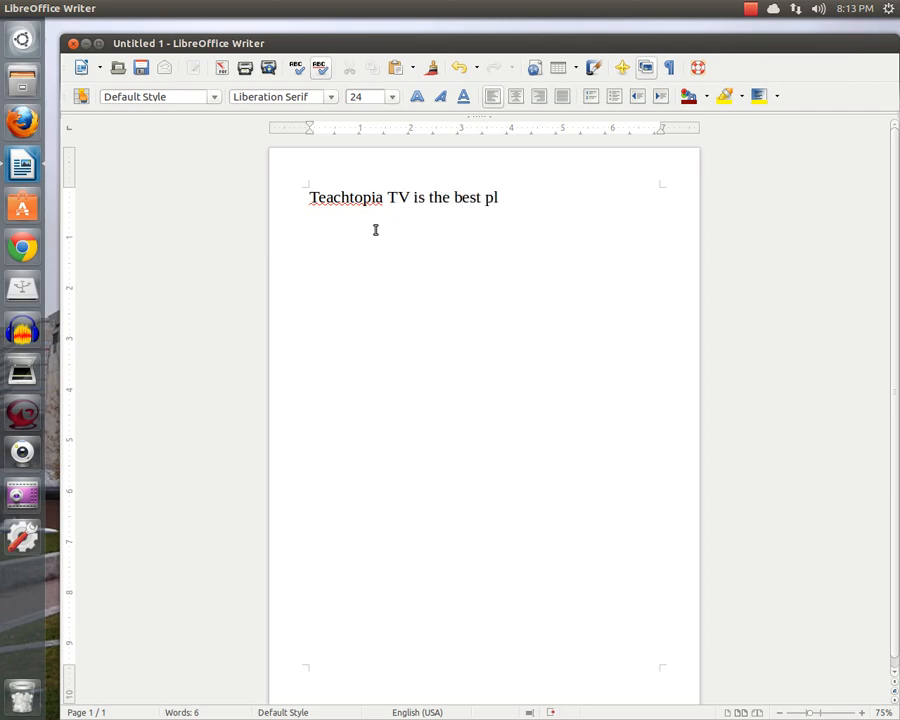
{"action": "type", "text": "ace to learn"}
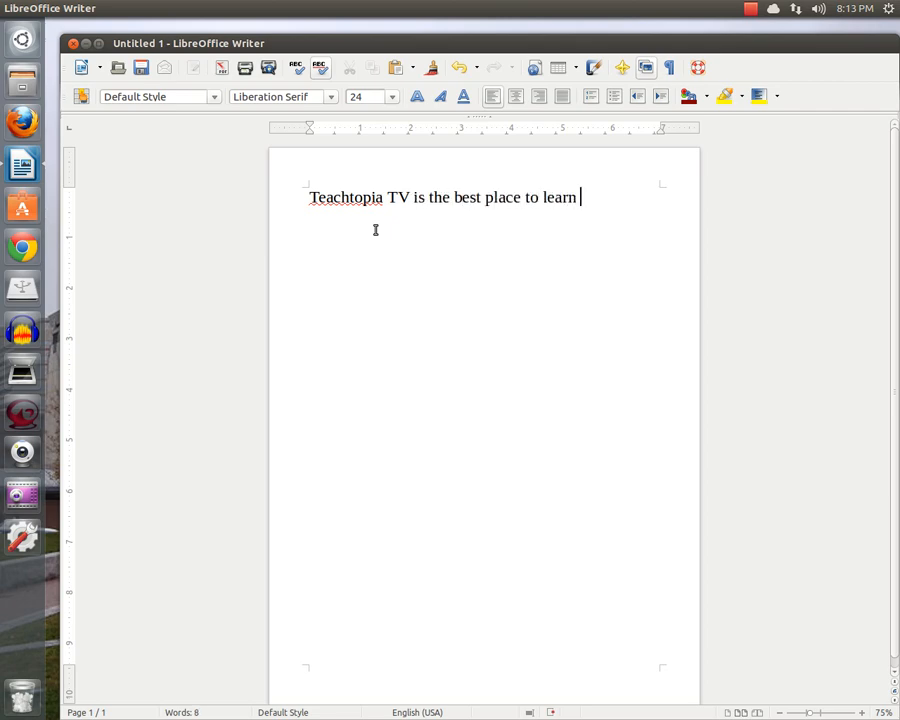
{"action": "type", "text": "on yout"}
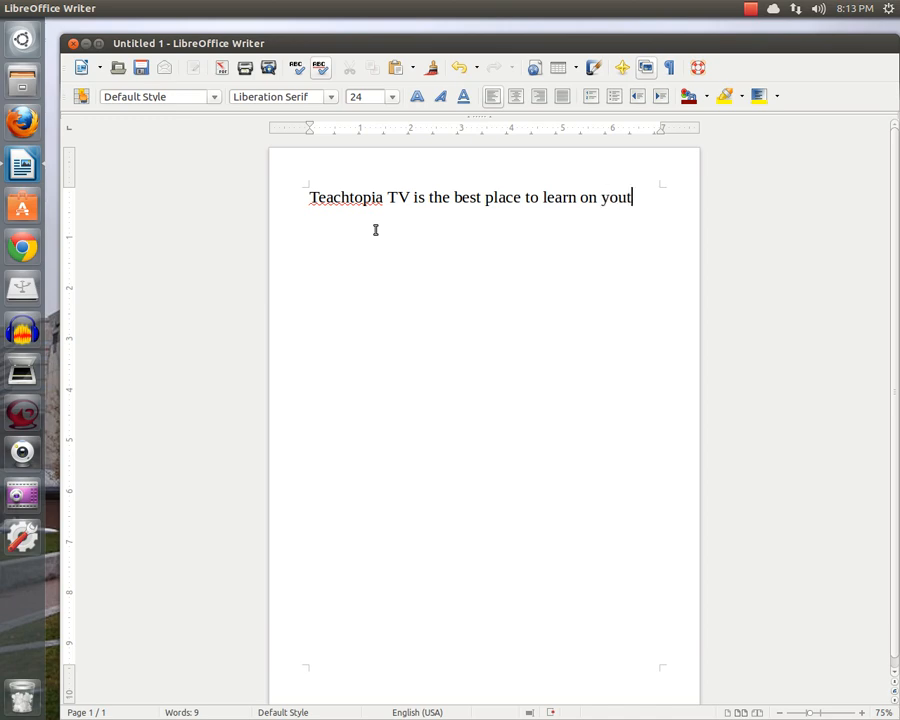
{"action": "type", "text": "ube or an"}
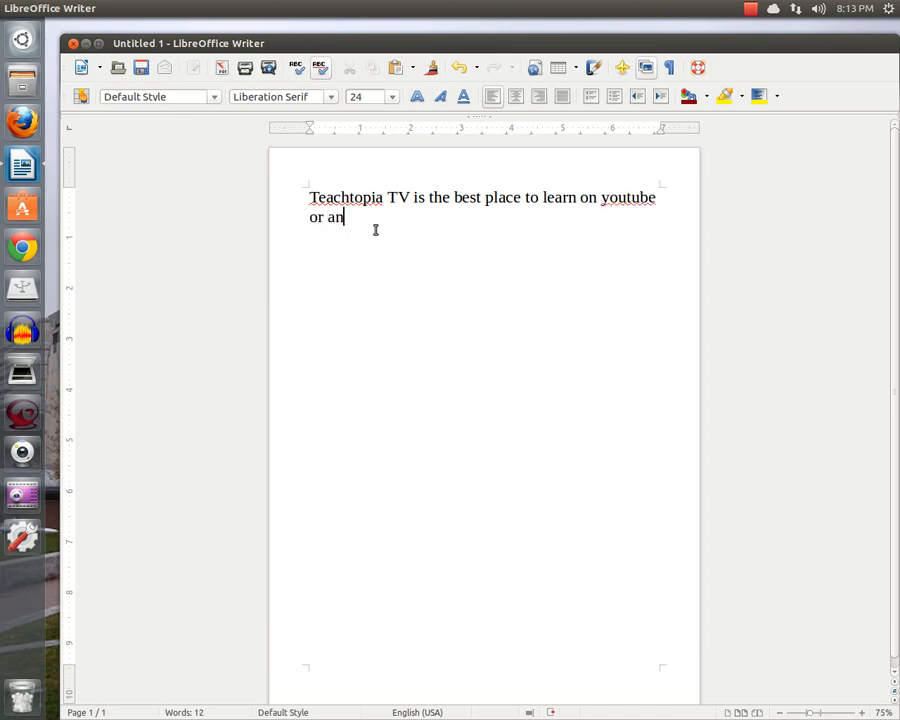
{"action": "type", "text": "y other channel."}
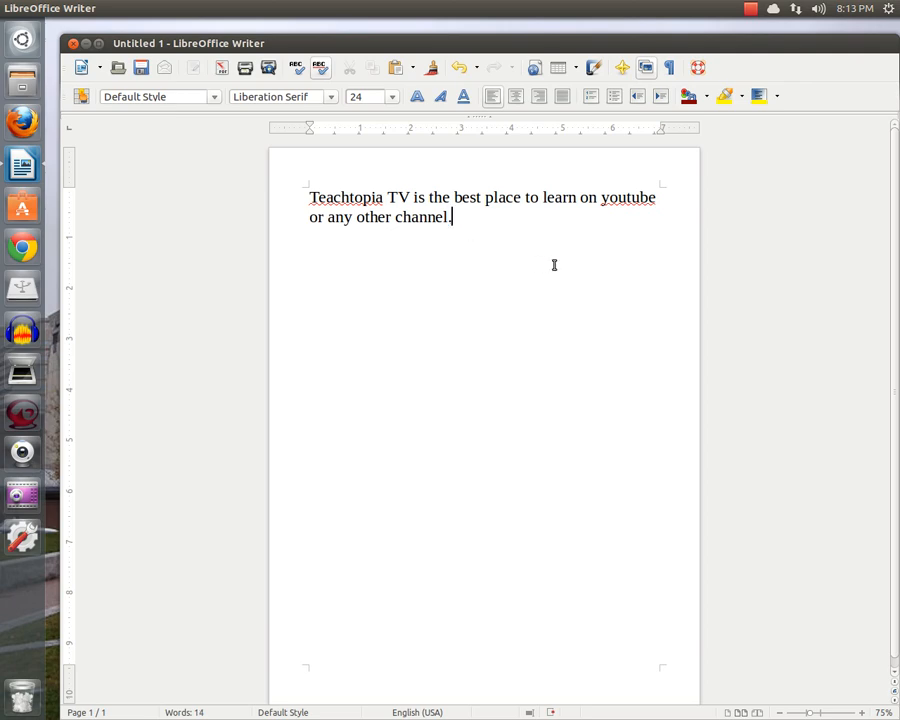
{"action": "mouse_move", "coordinate": [476, 218]}
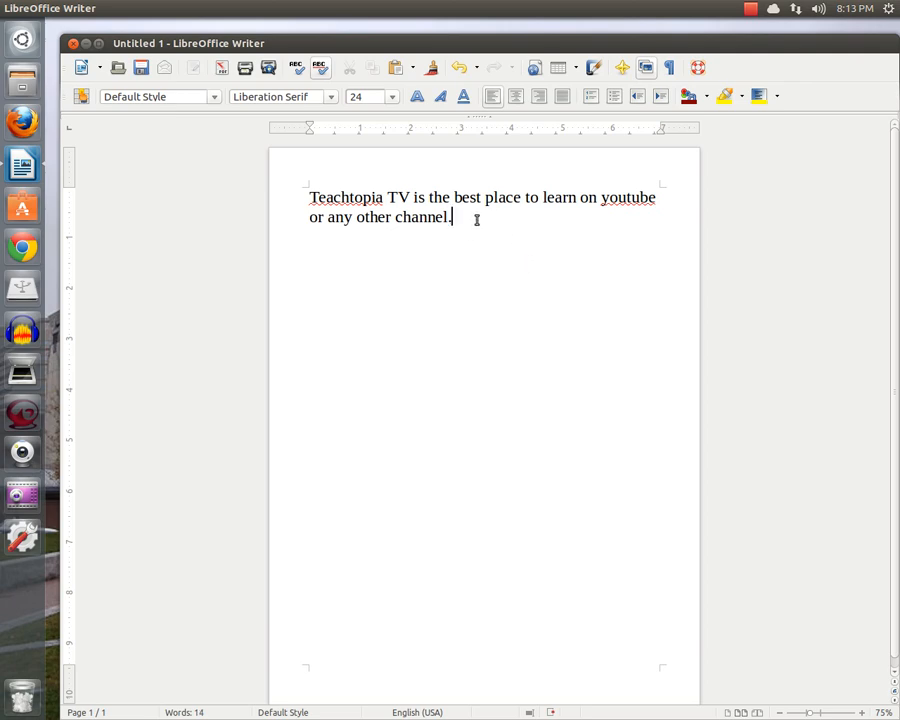
{"action": "mouse_move", "coordinate": [460, 216]}
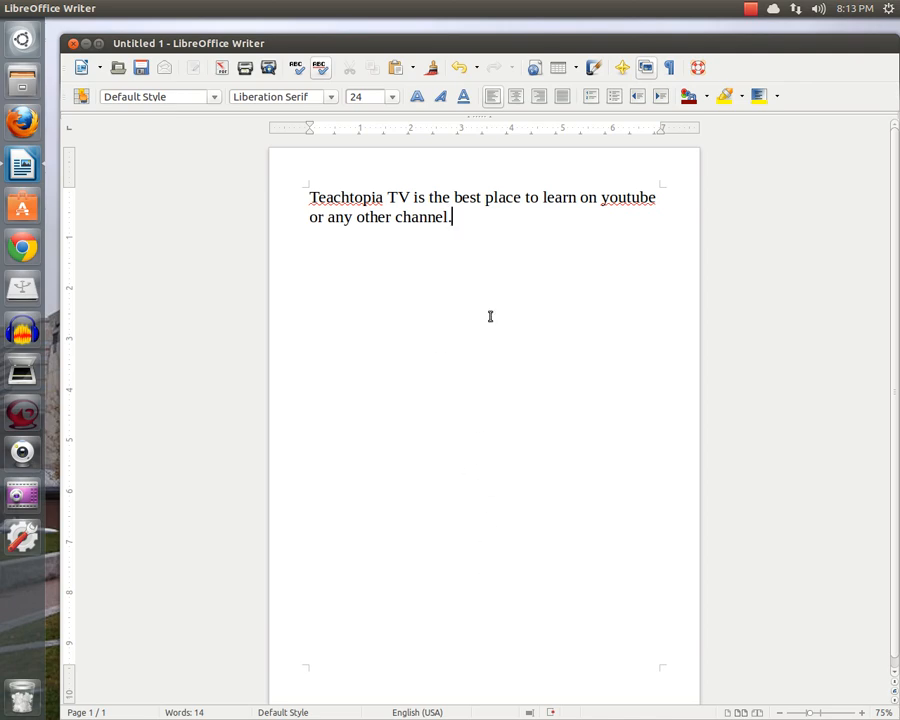
{"action": "mouse_move", "coordinate": [468, 324]}
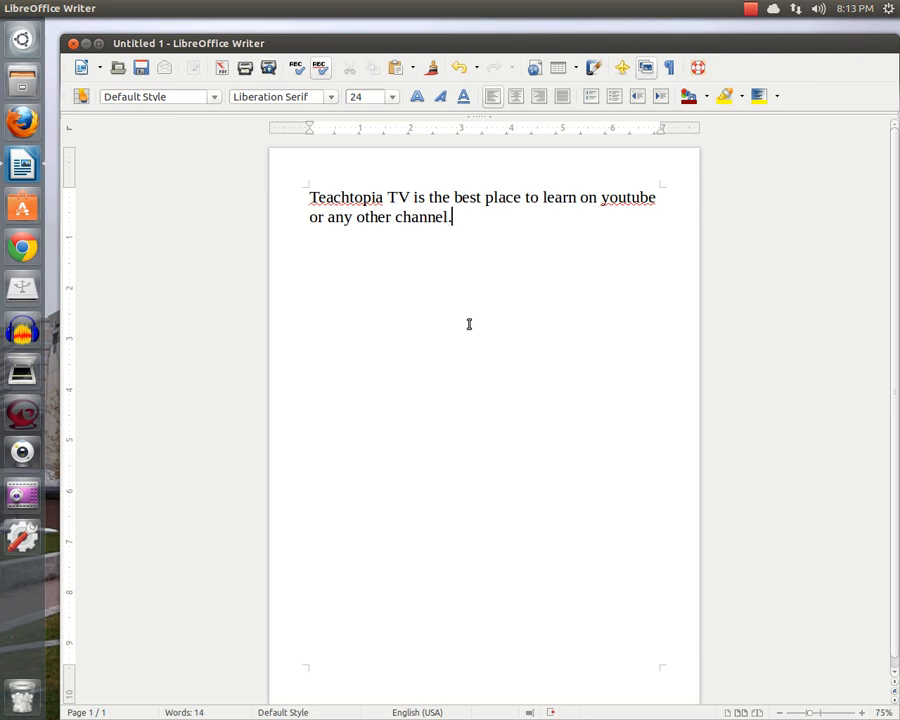
{"action": "mouse_move", "coordinate": [450, 228]}
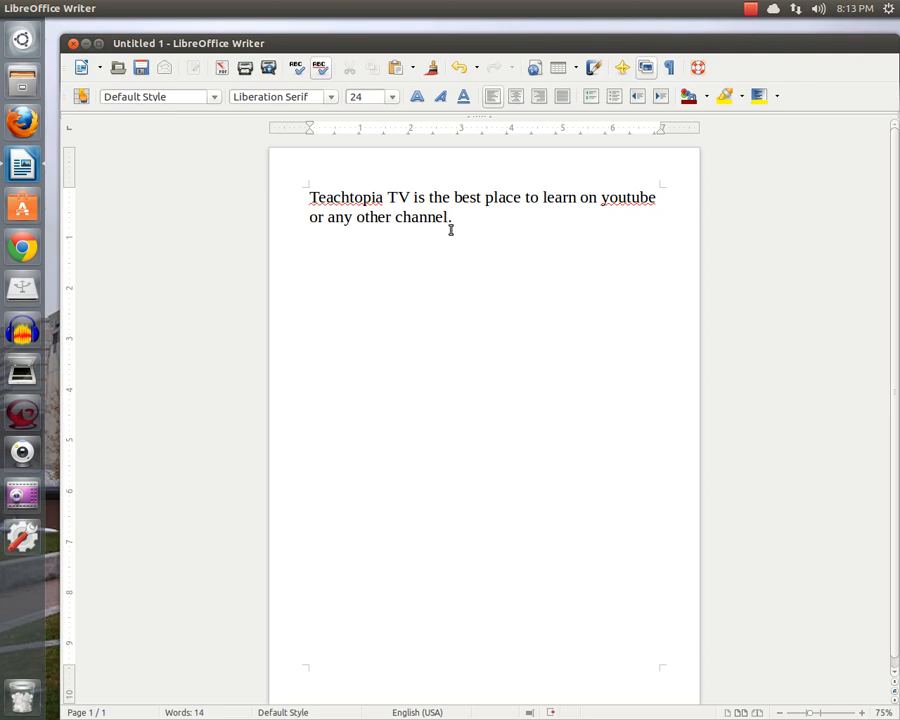
{"action": "mouse_move", "coordinate": [364, 96]}
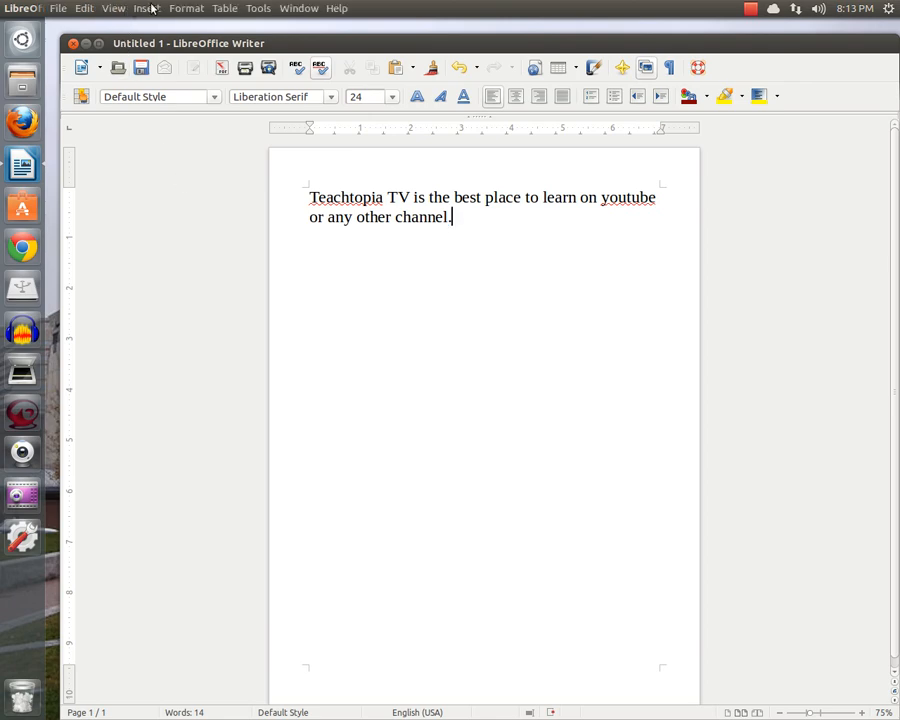
{"action": "left_click", "coordinate": [186, 8]}
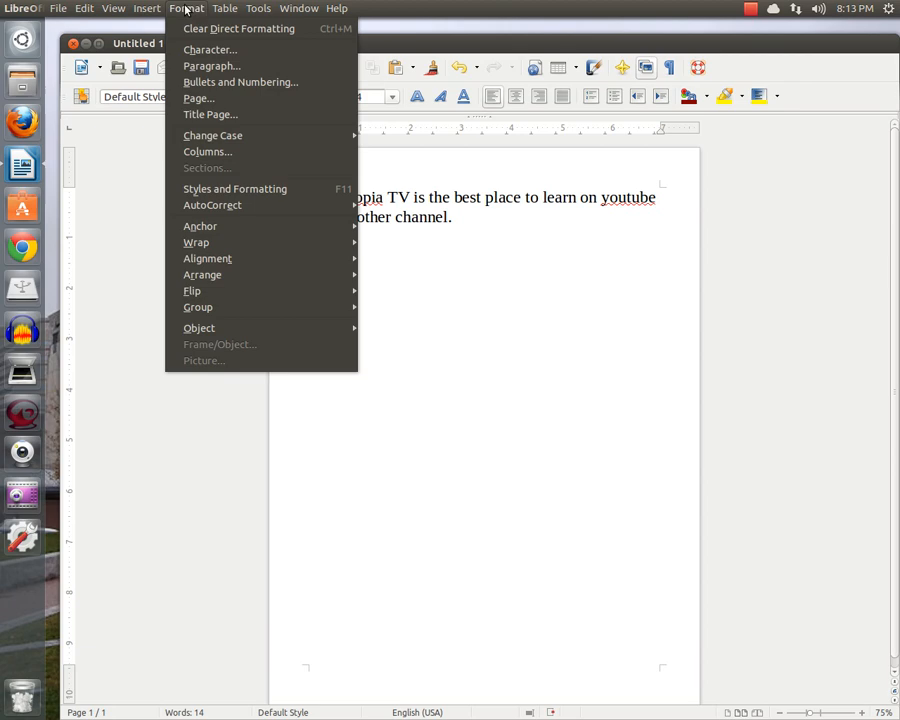
{"action": "mouse_move", "coordinate": [196, 108]}
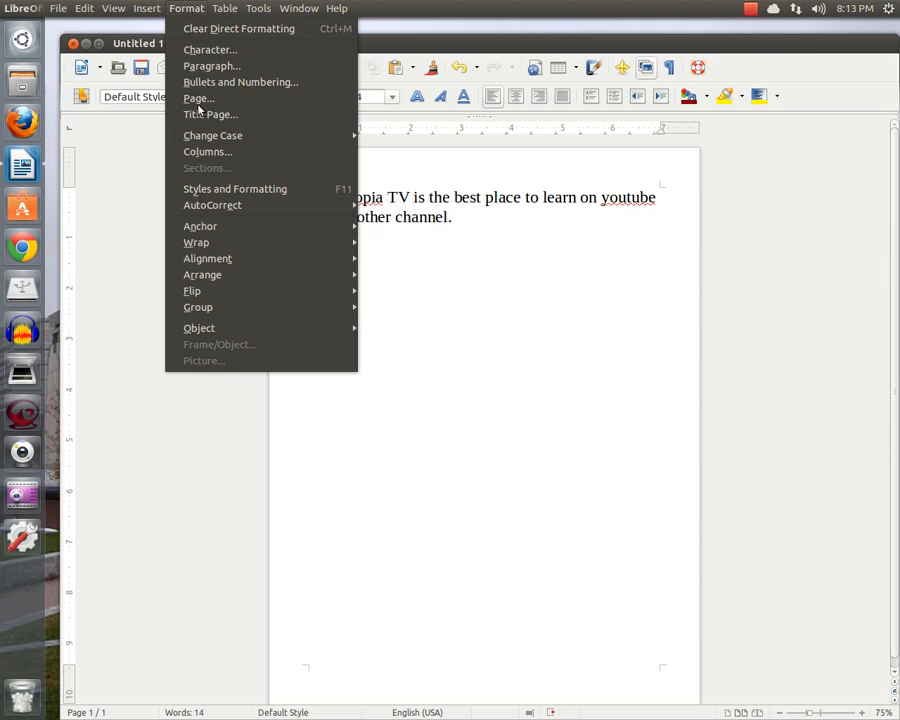
{"action": "mouse_move", "coordinate": [198, 104]}
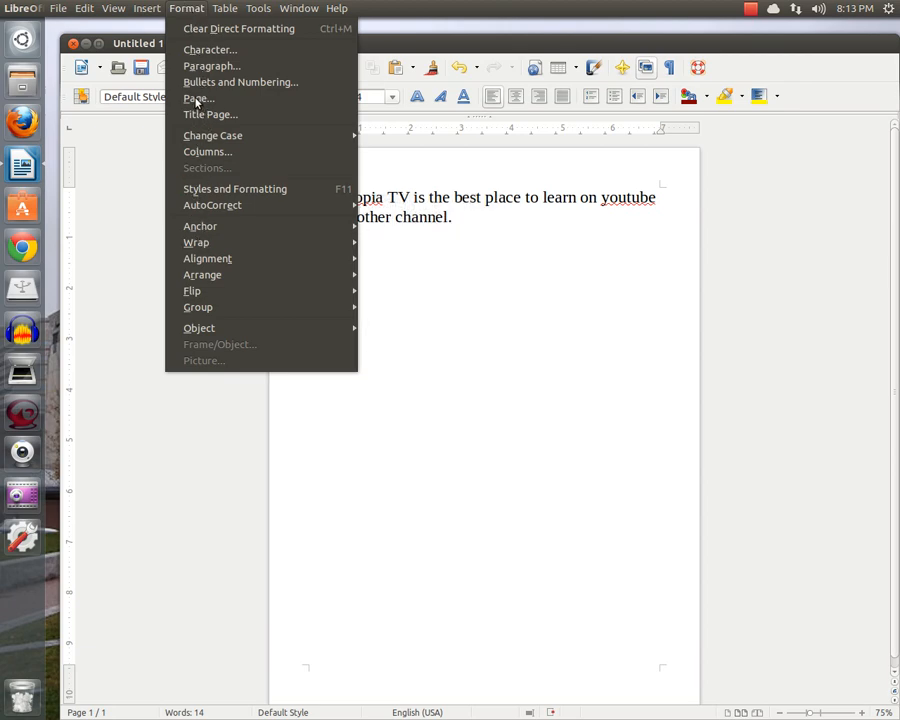
Step: Set the page style orientation to Landscape via Format > Page
{"action": "left_click", "coordinate": [198, 98]}
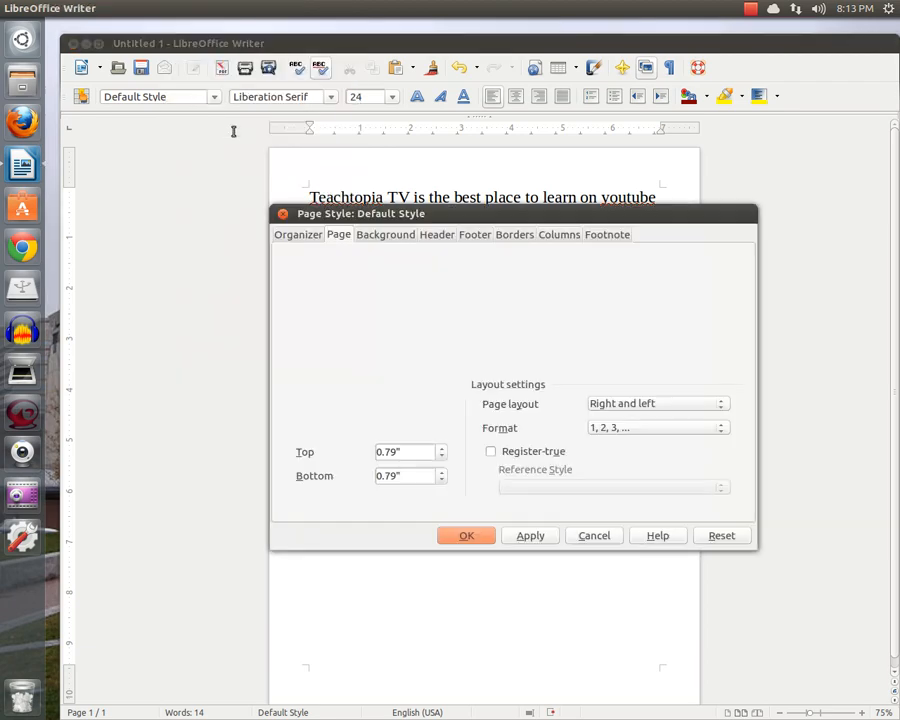
{"action": "left_click", "coordinate": [338, 234]}
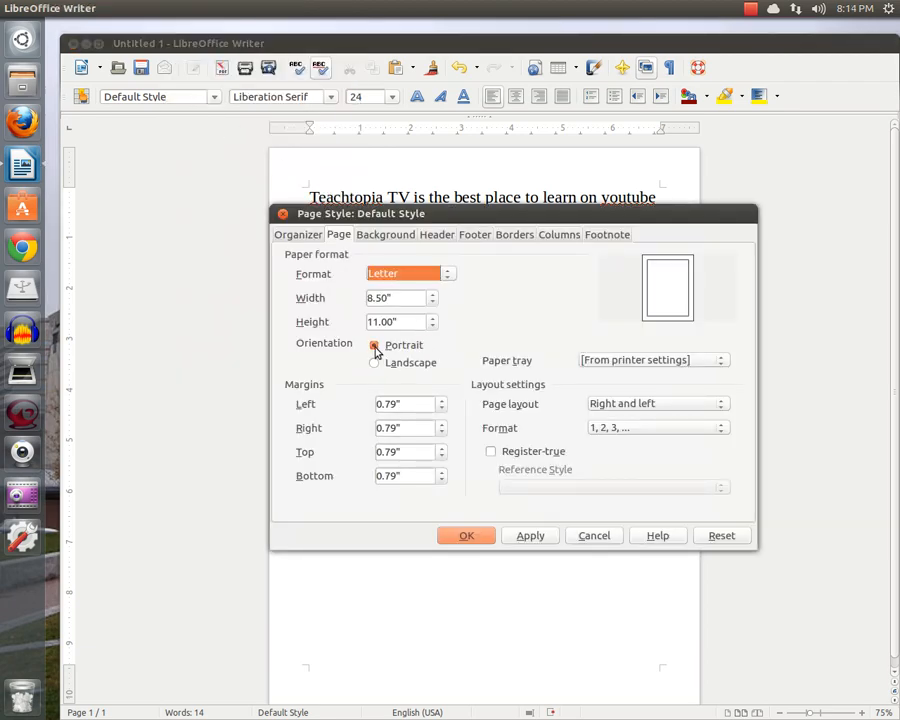
{"action": "left_click", "coordinate": [376, 362]}
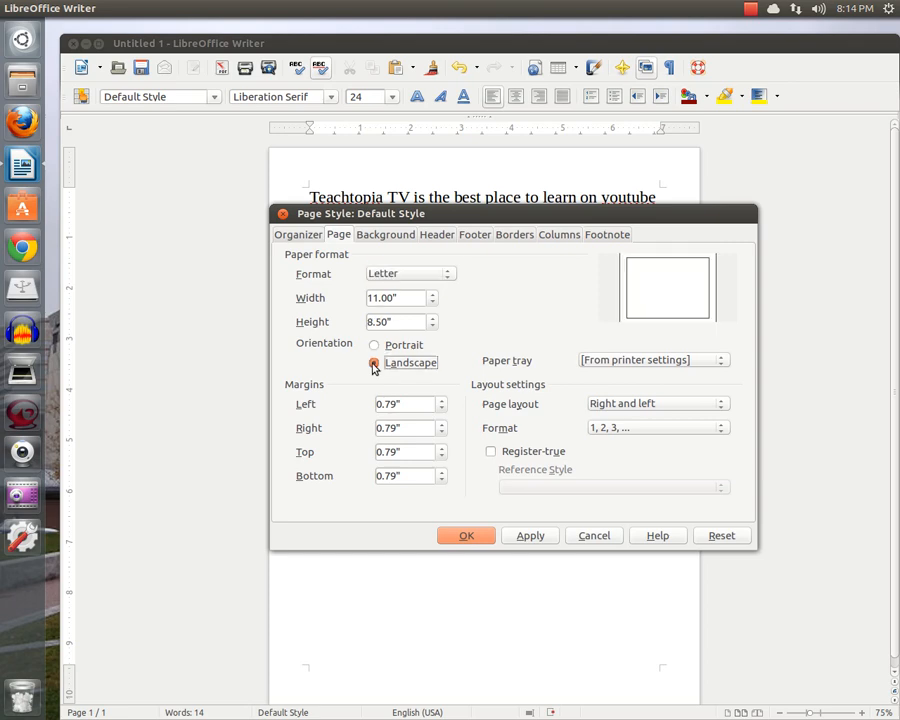
{"action": "left_click", "coordinate": [466, 536]}
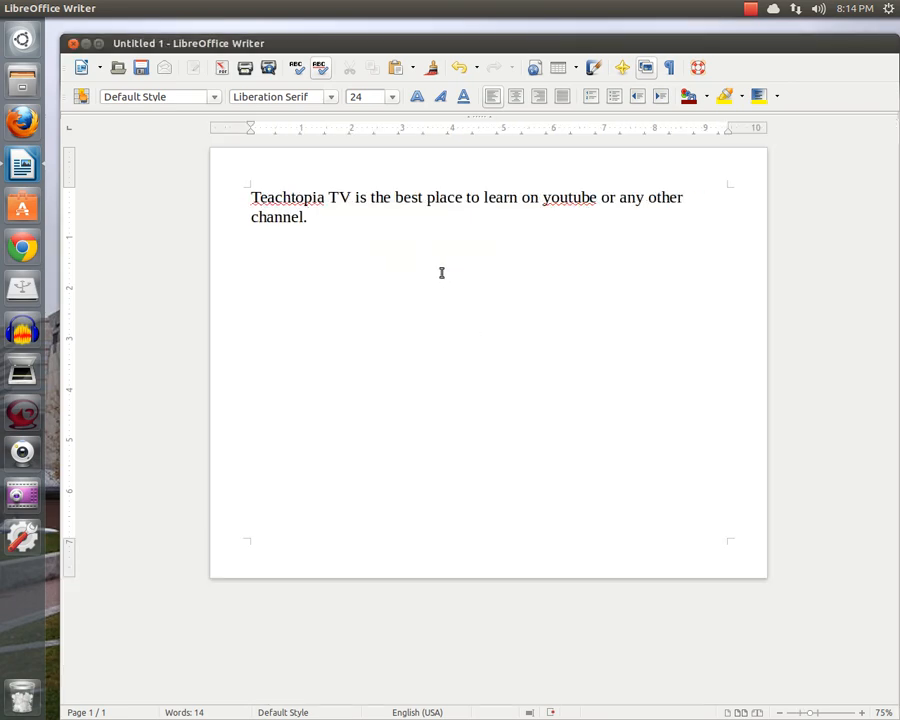
Step: Resize the selected sentence to 22 pt so it fits on one landscape line
{"action": "left_click", "coordinate": [312, 216]}
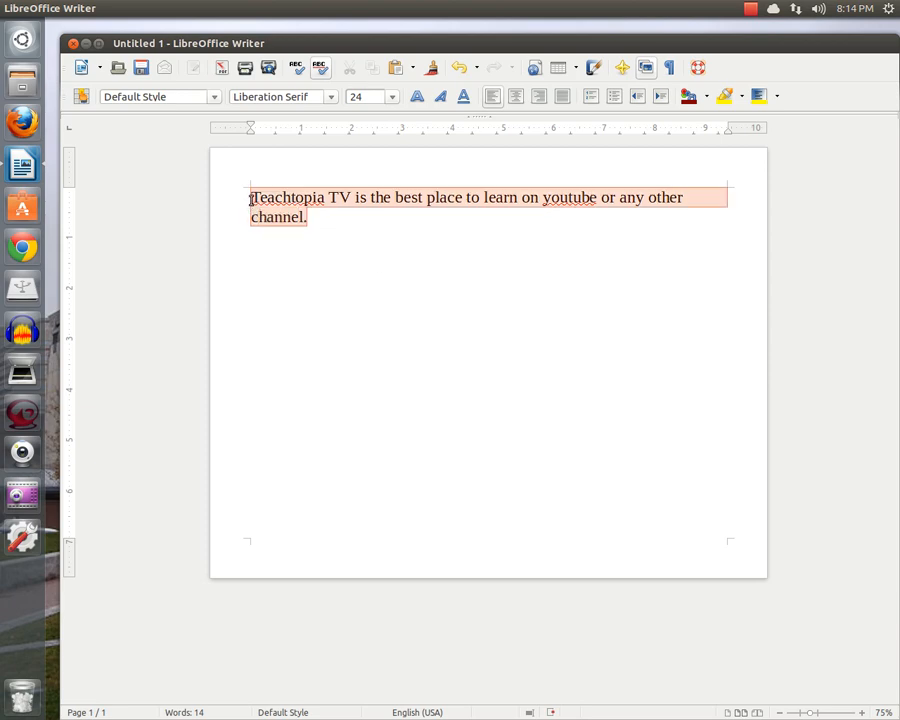
{"action": "mouse_move", "coordinate": [388, 96]}
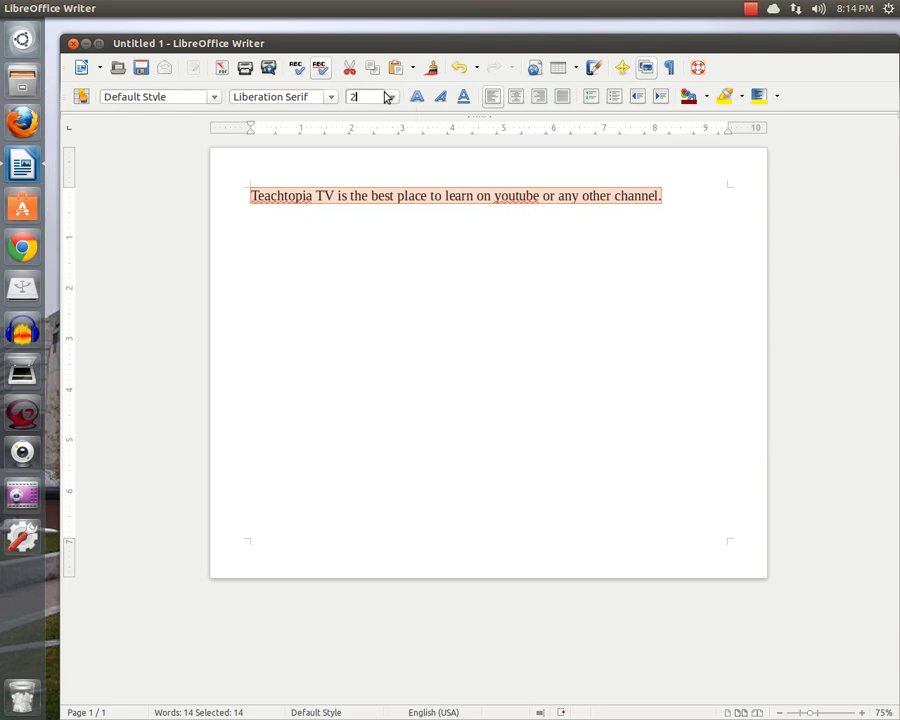
{"action": "type", "text": "2"}
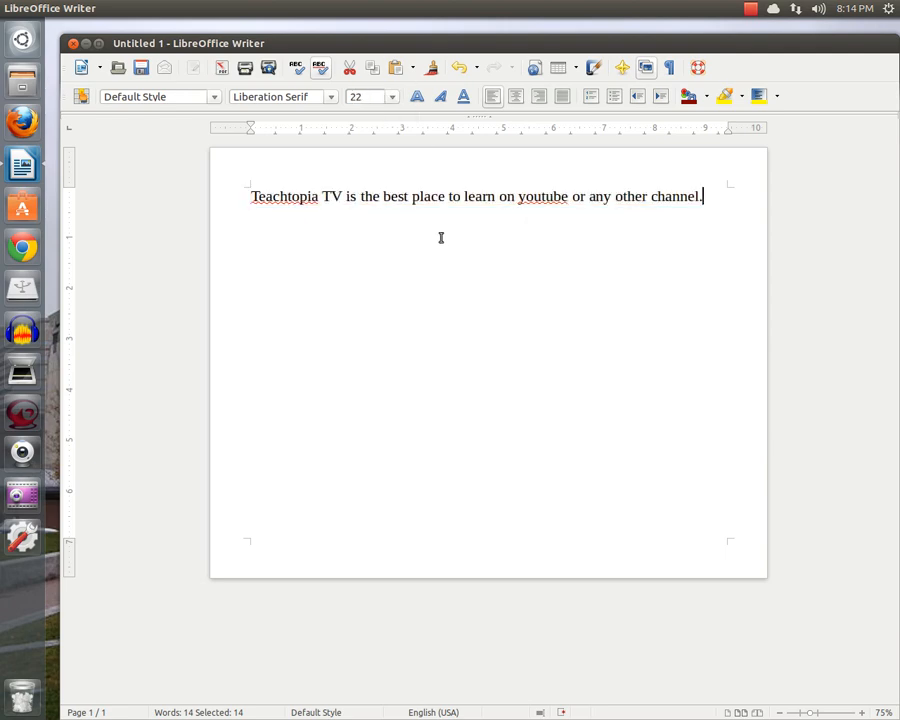
{"action": "left_click", "coordinate": [518, 196]}
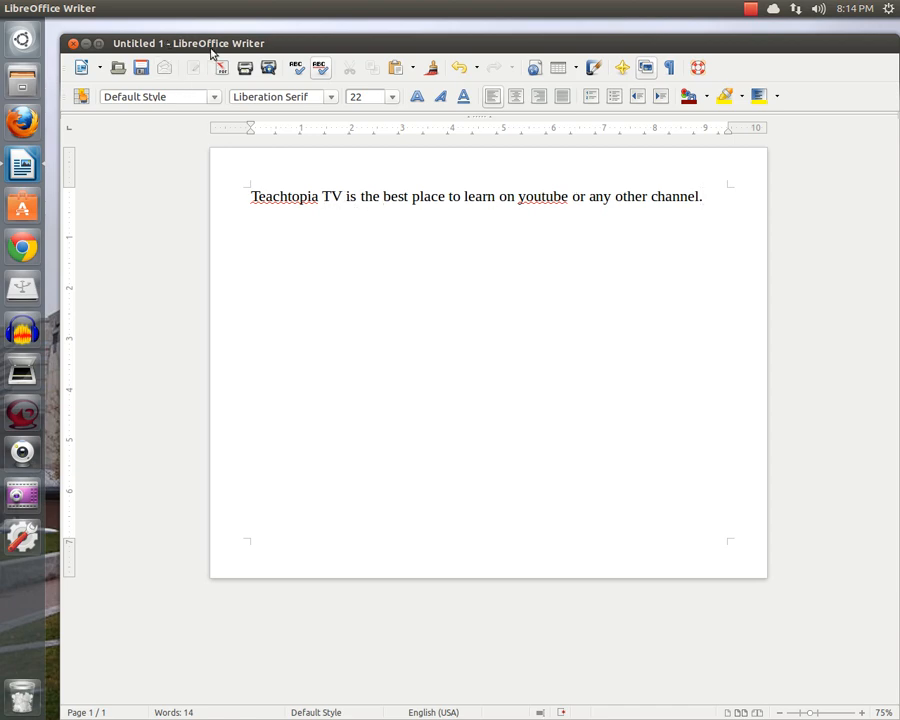
Step: Set the page style orientation back to Portrait via Format > Page
{"action": "left_click", "coordinate": [186, 8]}
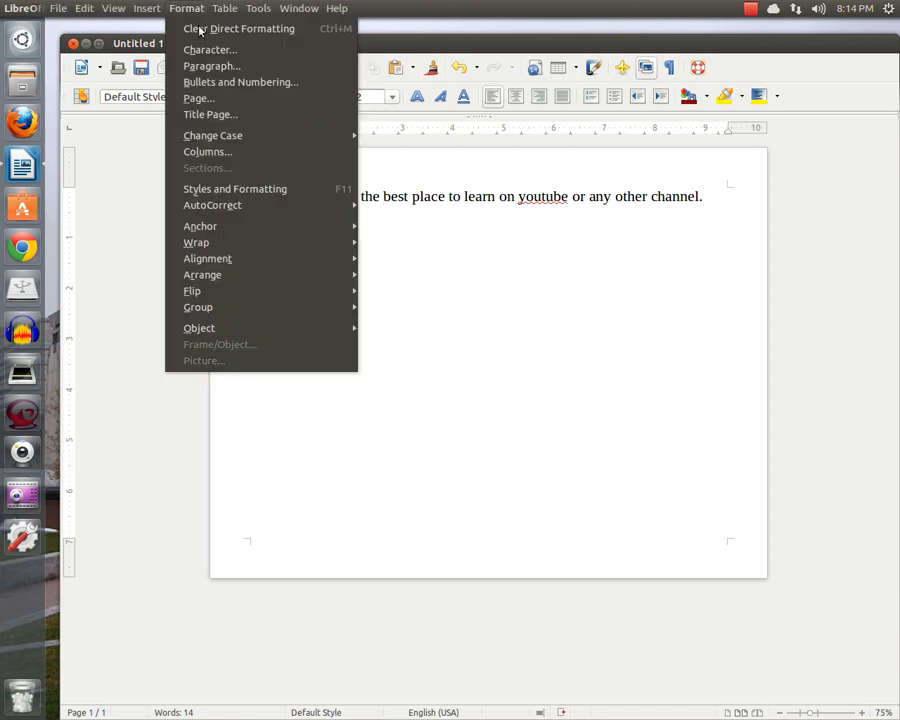
{"action": "left_click", "coordinate": [198, 98]}
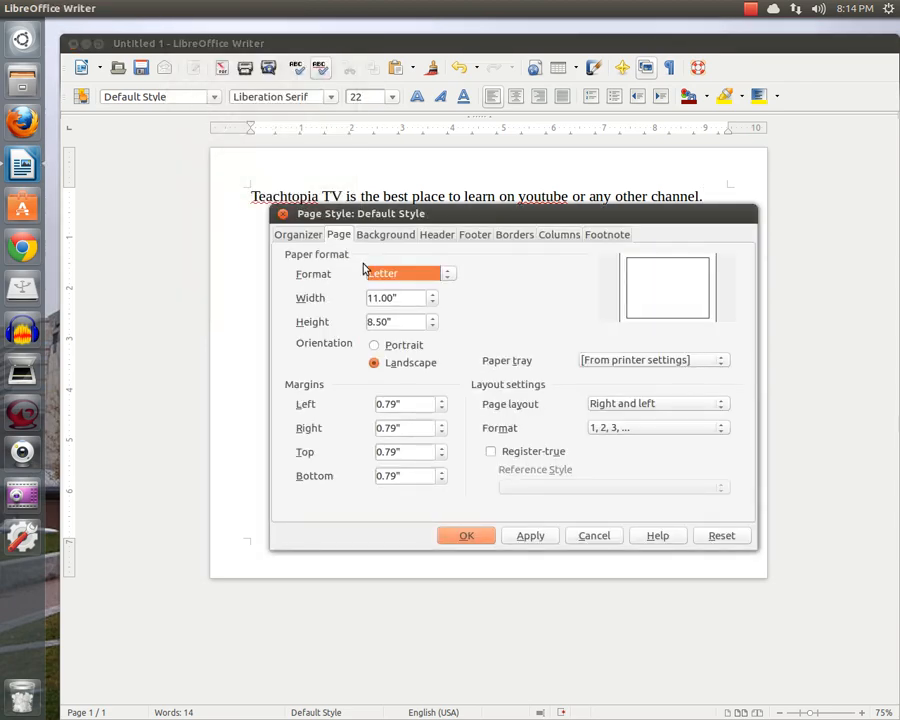
{"action": "left_click", "coordinate": [374, 344]}
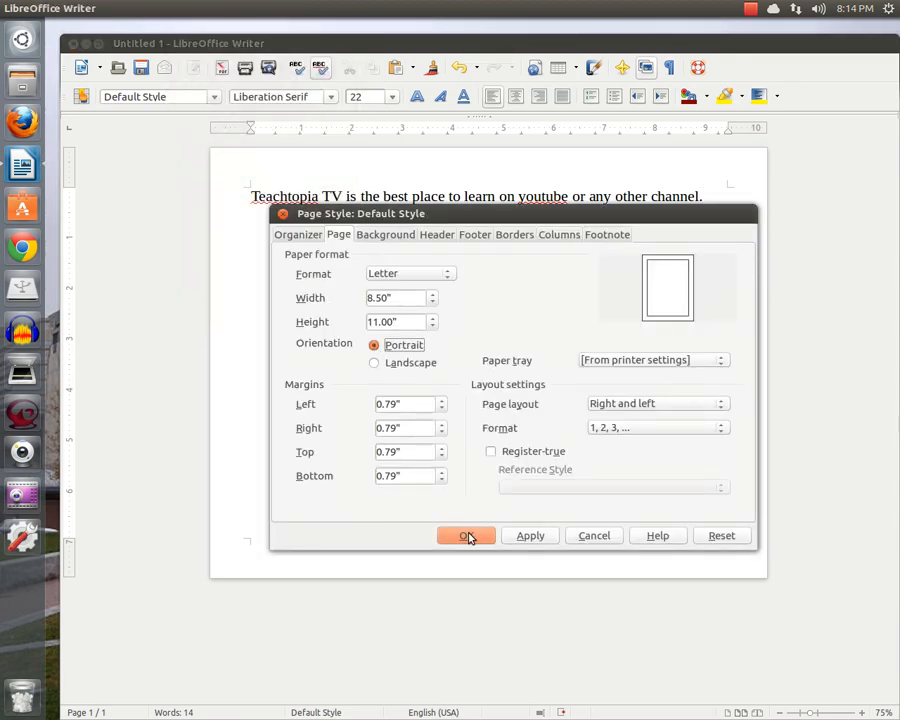
{"action": "left_click", "coordinate": [466, 536]}
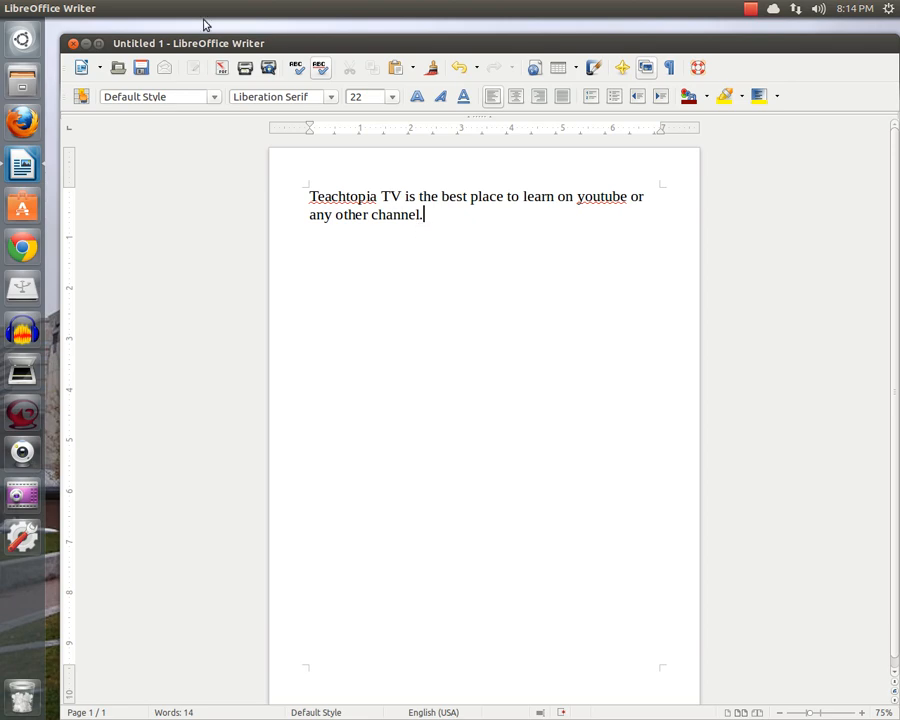
Step: Set the page orientation to Landscape again and place the cursor after the sentence
{"action": "left_click", "coordinate": [188, 8]}
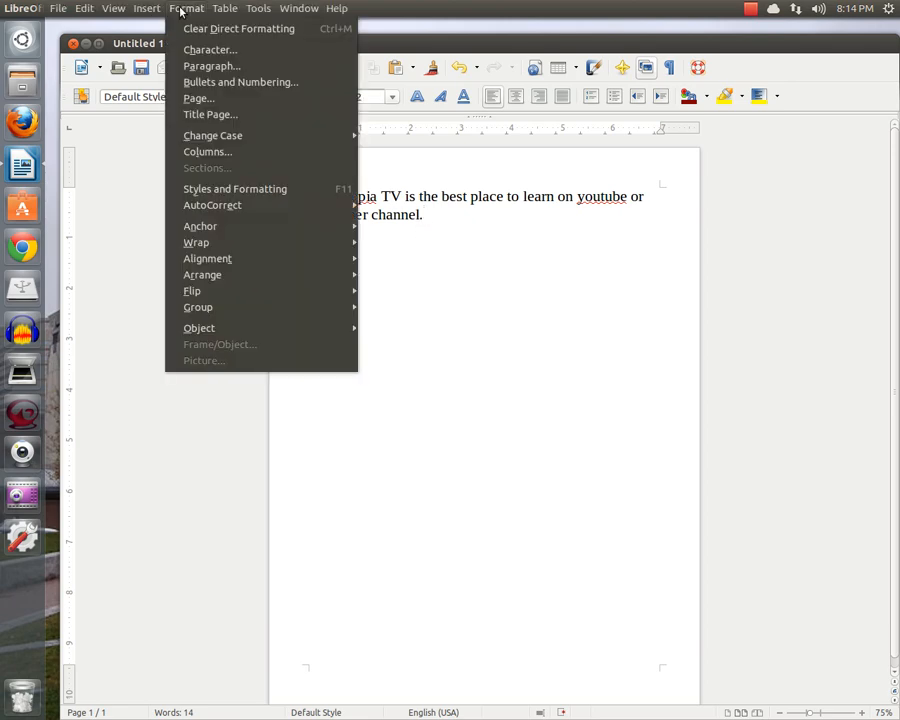
{"action": "left_click", "coordinate": [198, 98]}
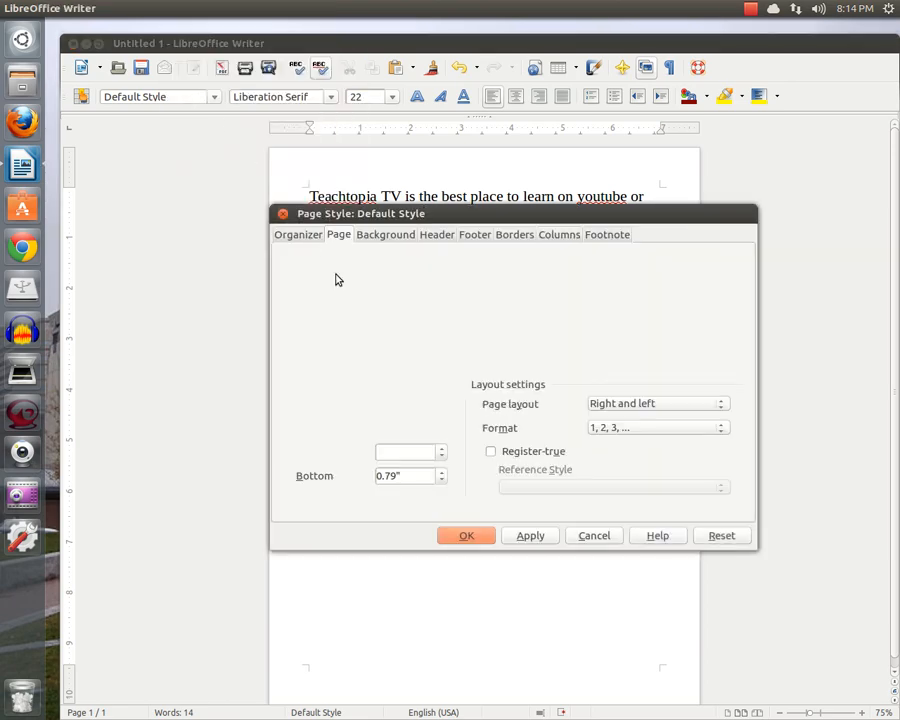
{"action": "left_click", "coordinate": [338, 234]}
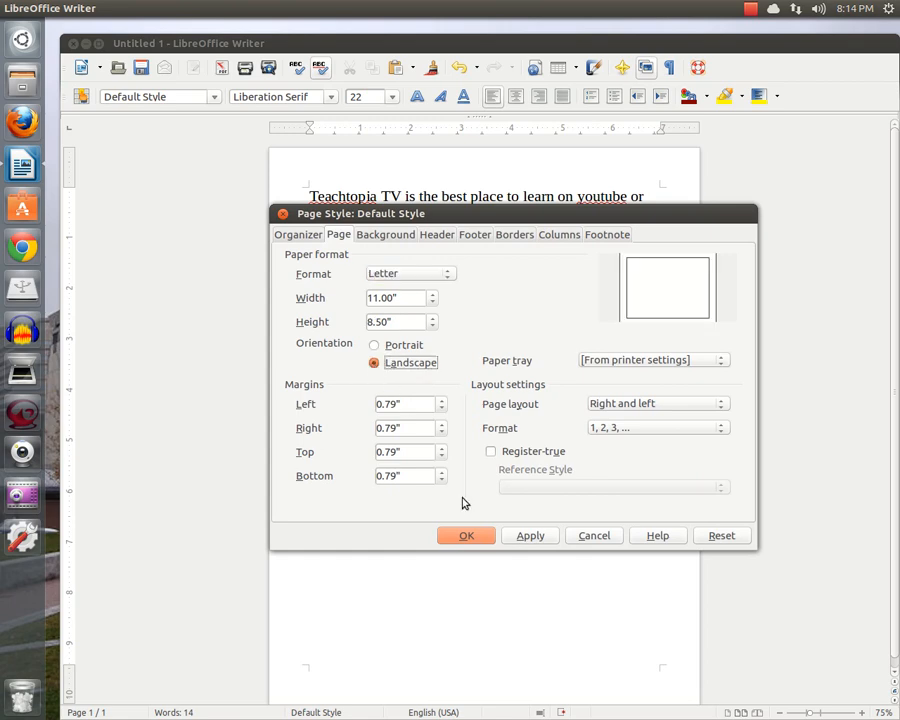
{"action": "left_click", "coordinate": [466, 536]}
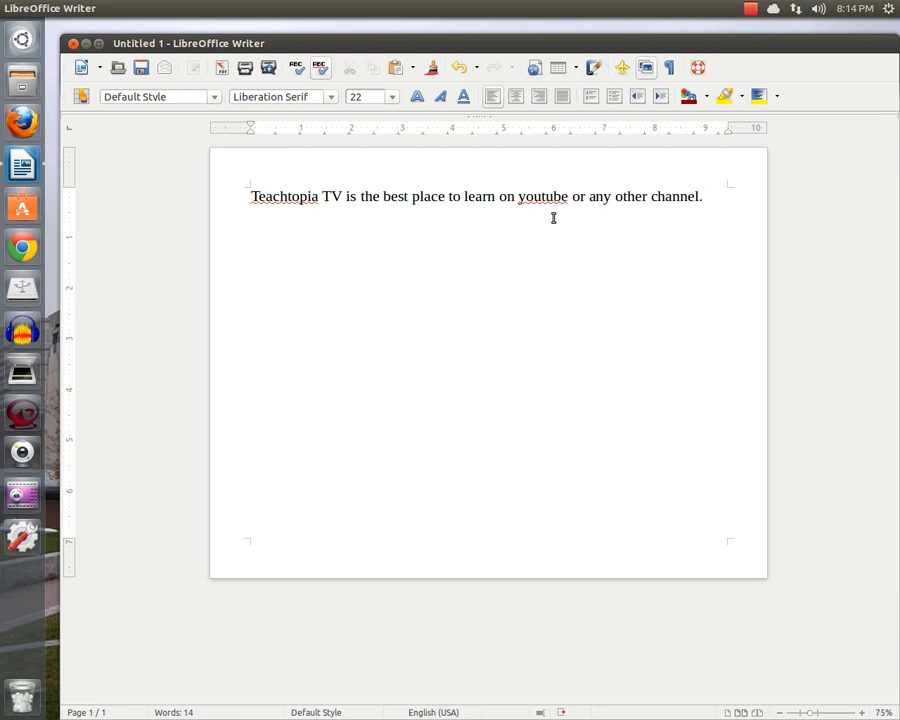
{"action": "left_click", "coordinate": [704, 196]}
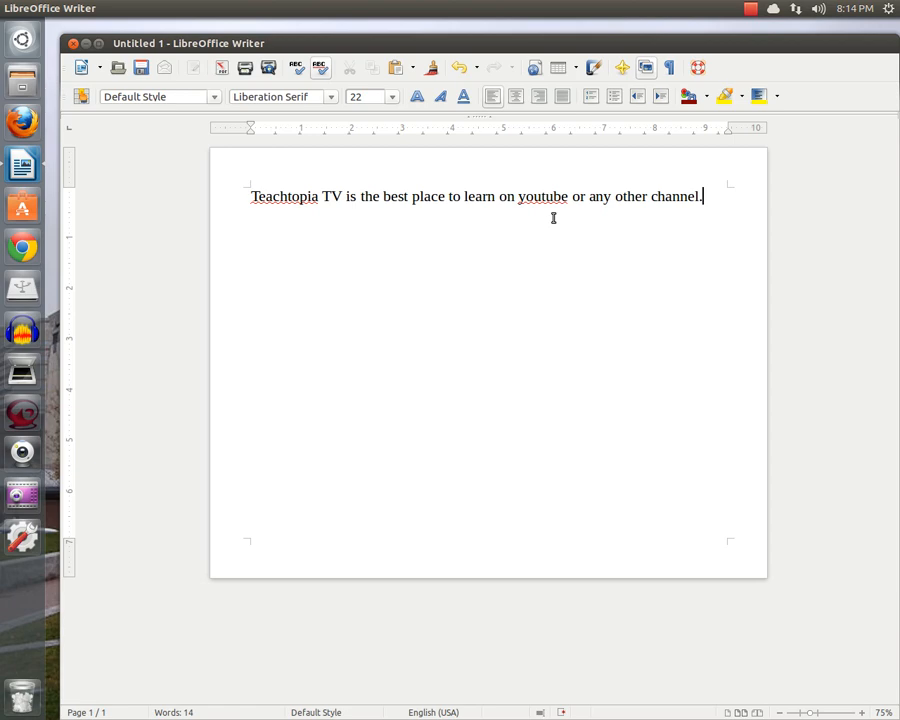